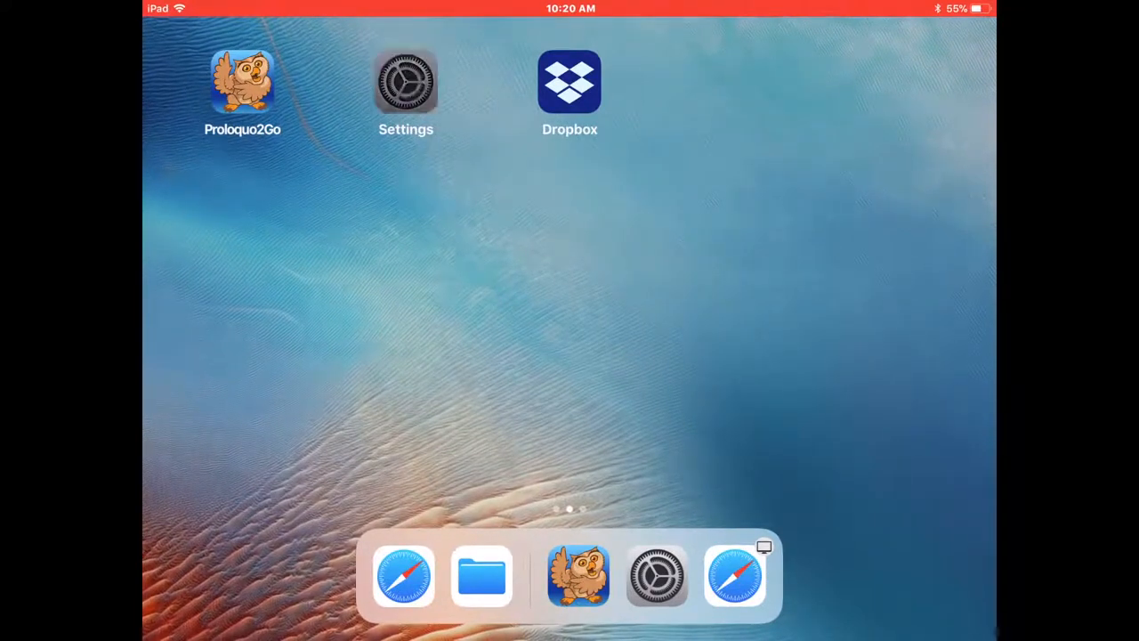
Open Settings and scroll through General > Accessibility to reach Guided Access under Learning.
{"action": "left_click", "coordinate": [657, 576]}
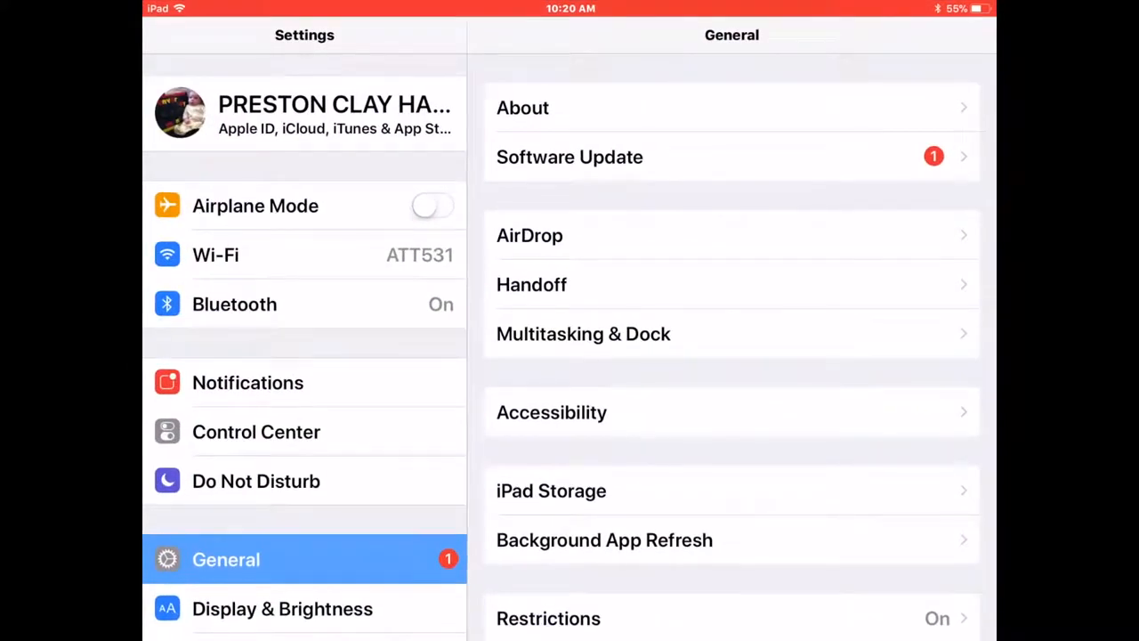
{"action": "scroll", "scroll_direction": "down", "scroll_amount": 3}
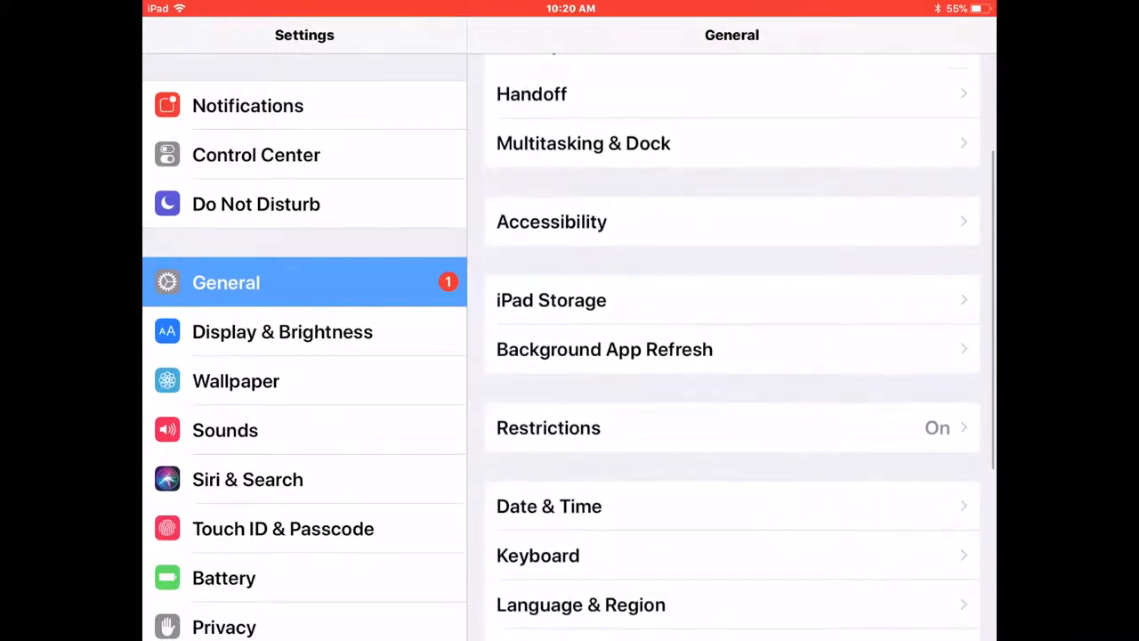
{"action": "scroll", "scroll_direction": "up", "scroll_amount": 3}
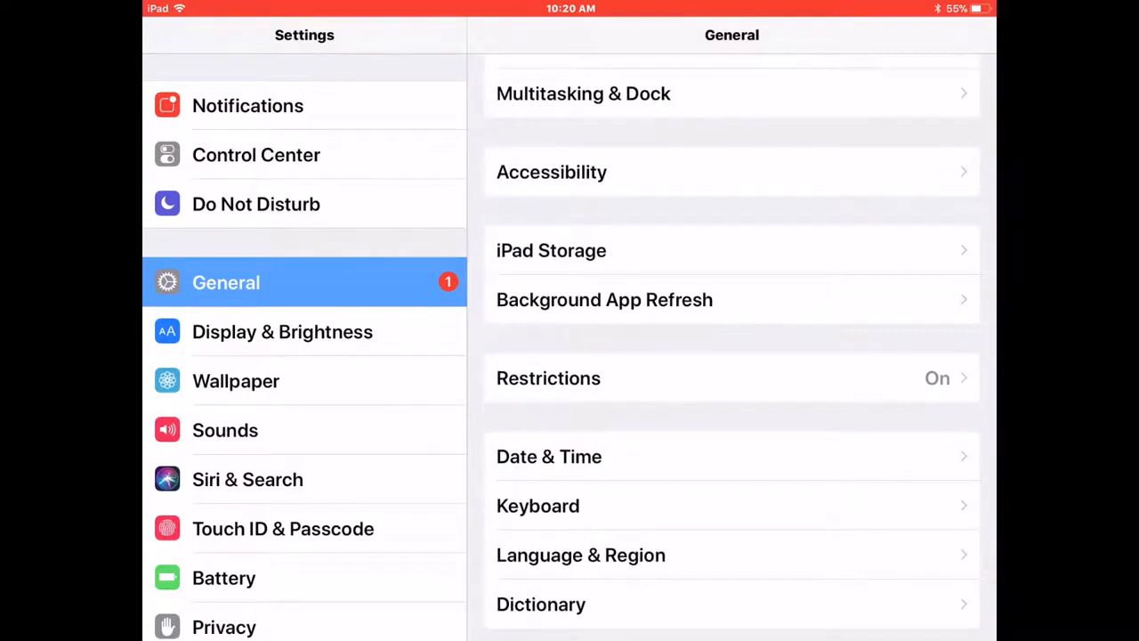
{"action": "scroll", "scroll_direction": "down", "scroll_amount": 3}
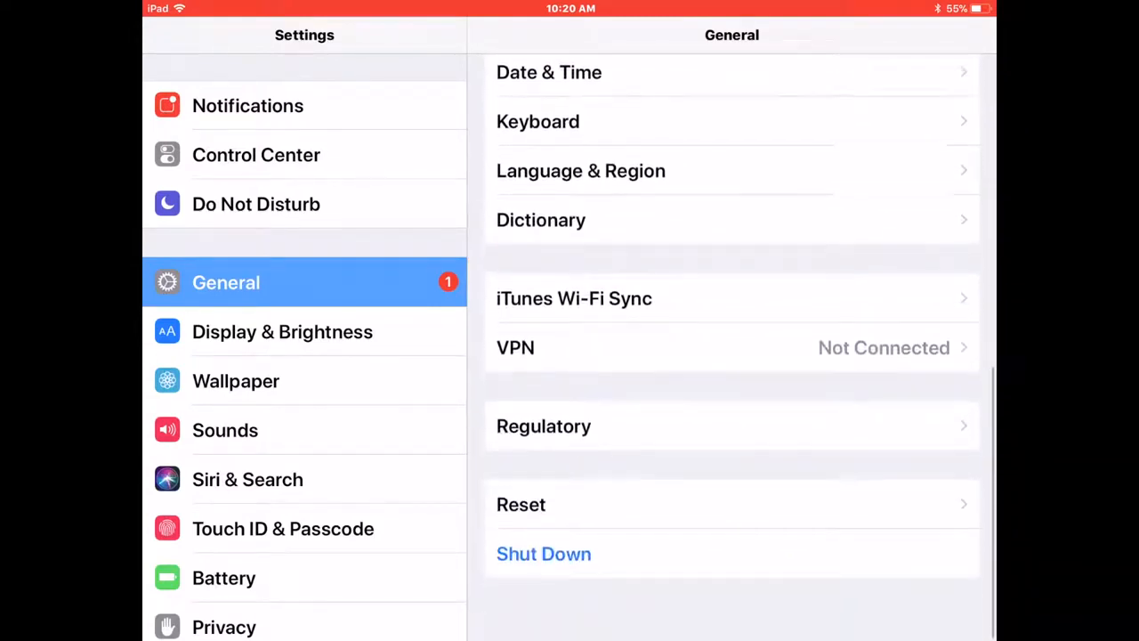
{"action": "scroll", "scroll_direction": "up", "scroll_amount": 3}
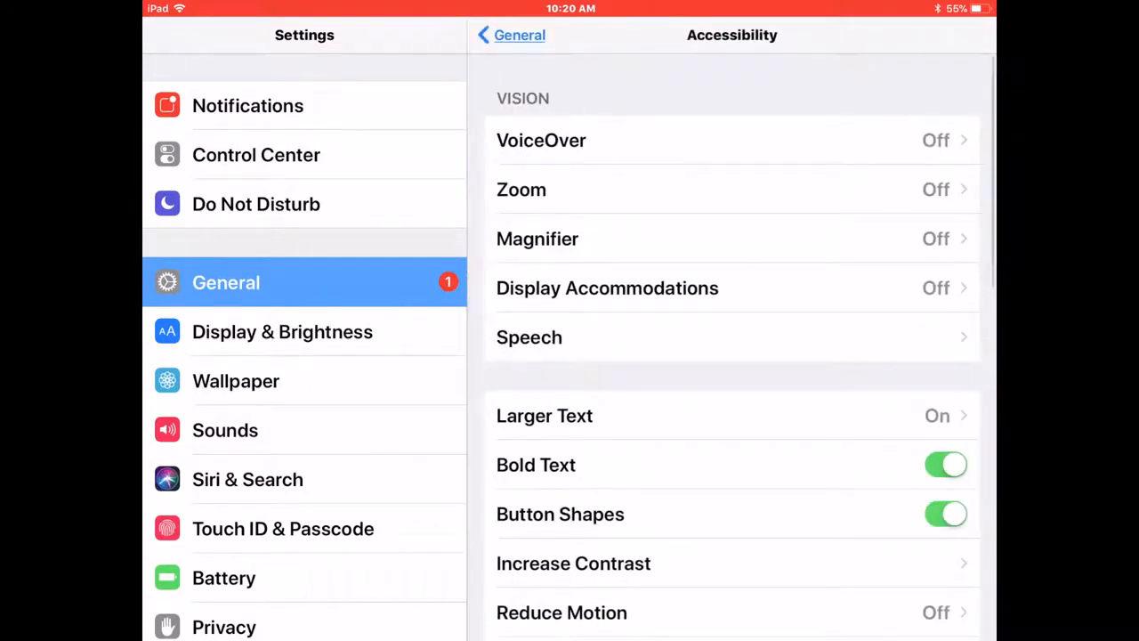
{"action": "scroll", "scroll_direction": "down", "scroll_amount": 3}
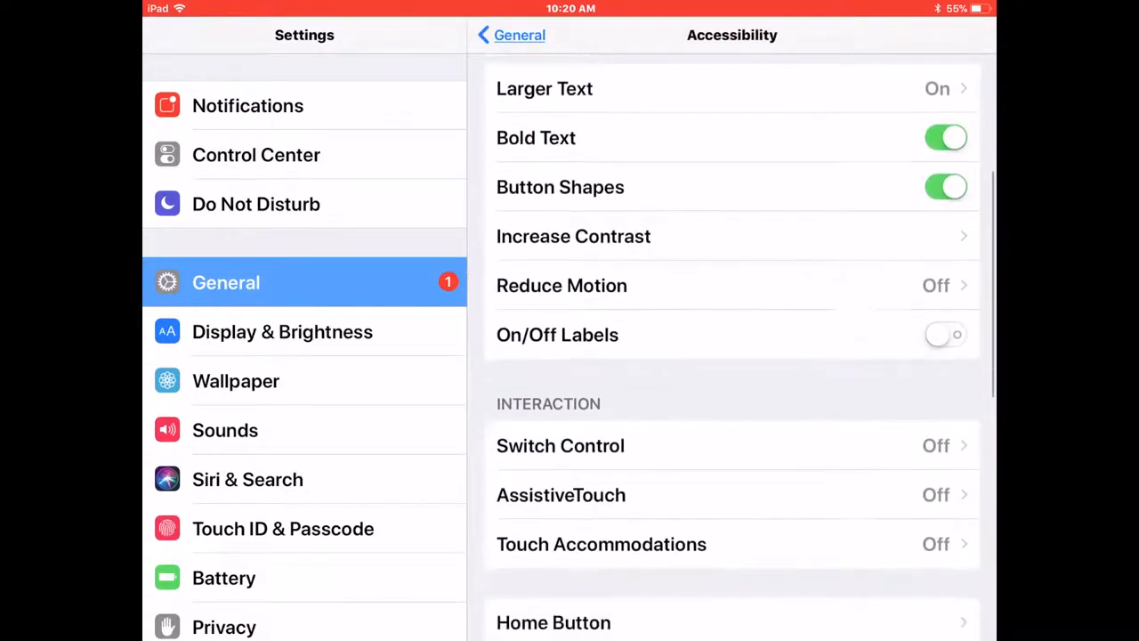
{"action": "scroll", "scroll_direction": "down", "scroll_amount": 3}
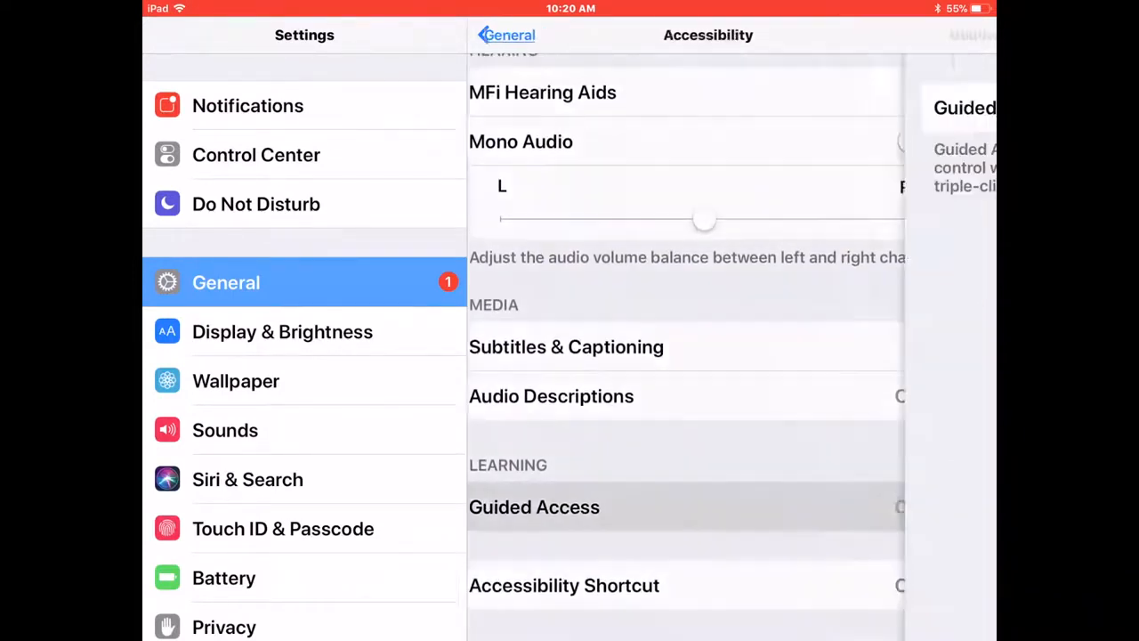
Create a Guided Access passcode, switch Guided Access on, then return to the home screen.
{"action": "left_click", "coordinate": [534, 507]}
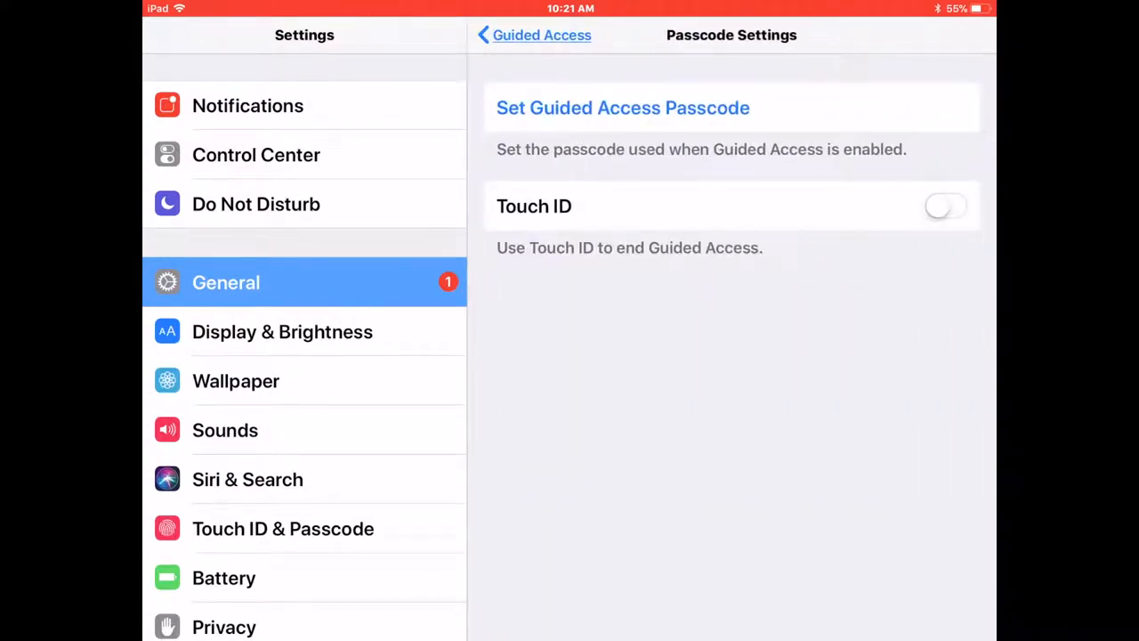
{"action": "left_click", "coordinate": [623, 108]}
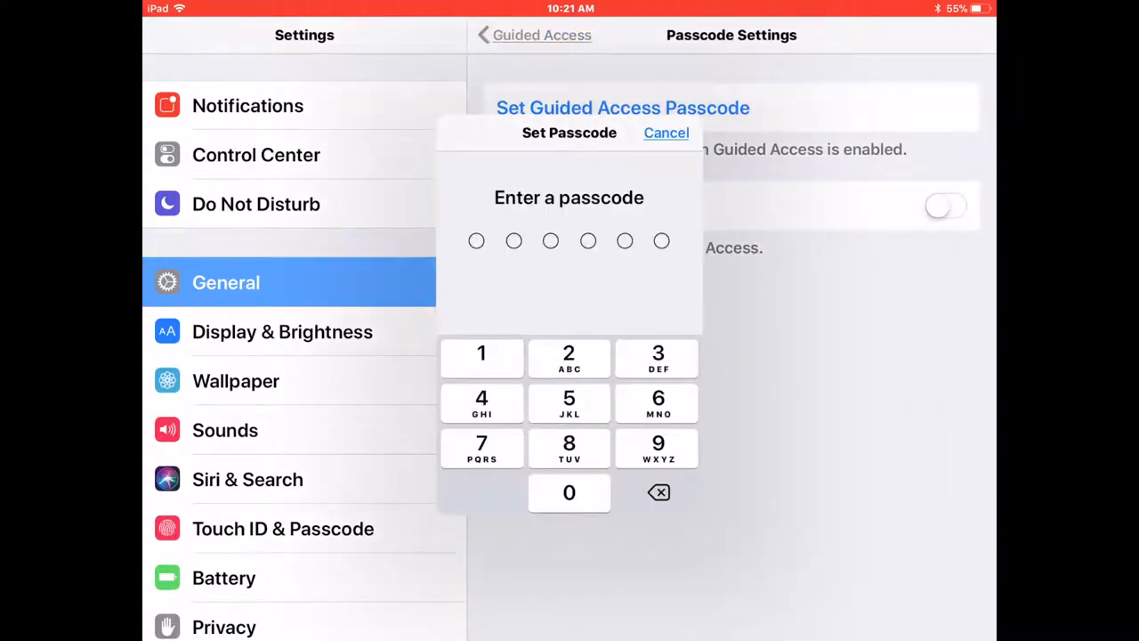
{"action": "left_click", "coordinate": [482, 353]}
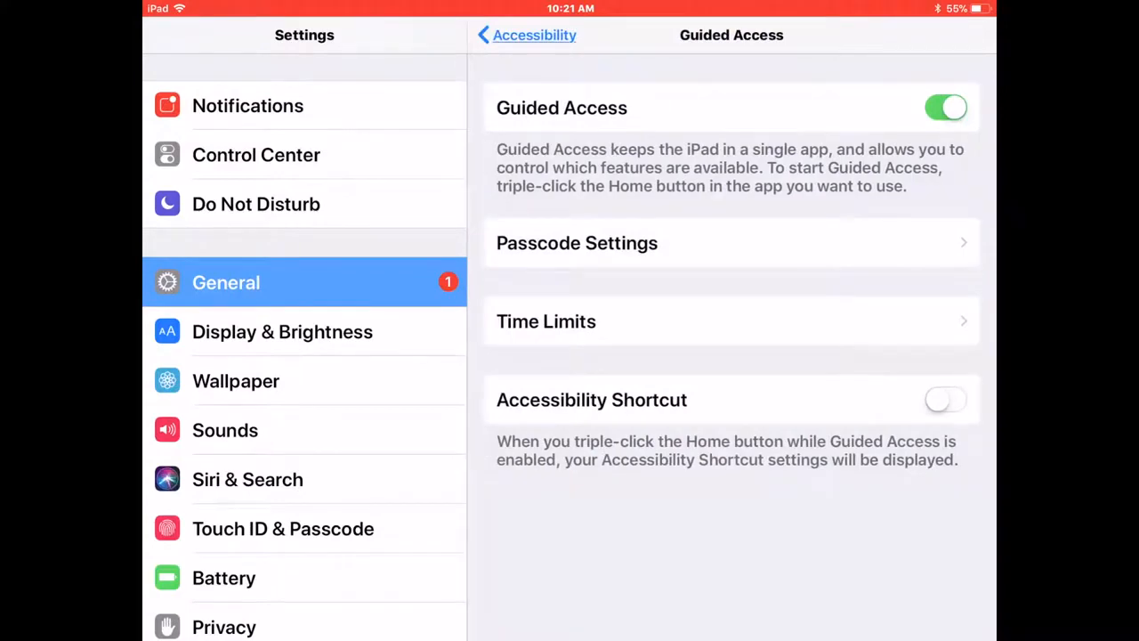
{"action": "left_click", "coordinate": [526, 34]}
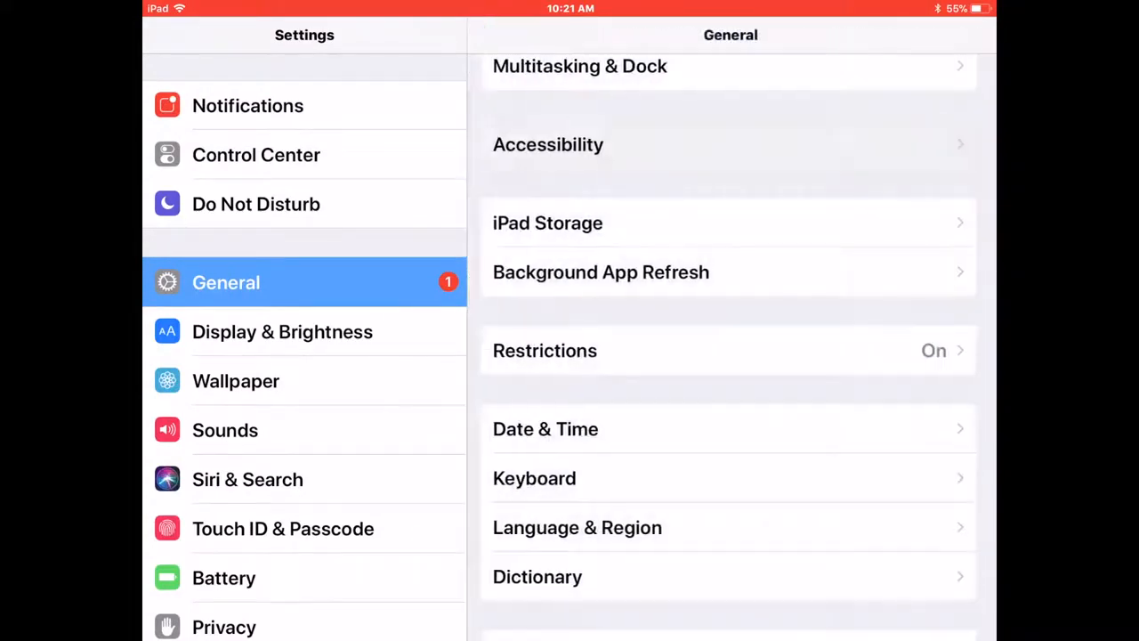
{"action": "key", "text": "home"}
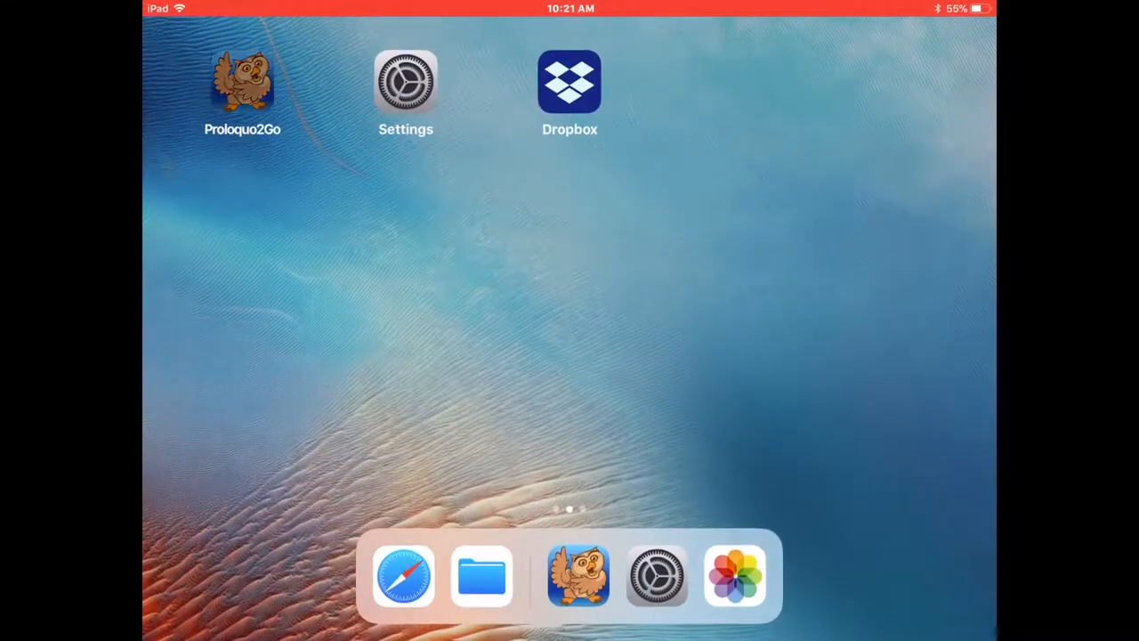
Launch Proloquo2Go and enter the passcode to bring up Guided Access setup.
{"action": "left_click", "coordinate": [578, 576]}
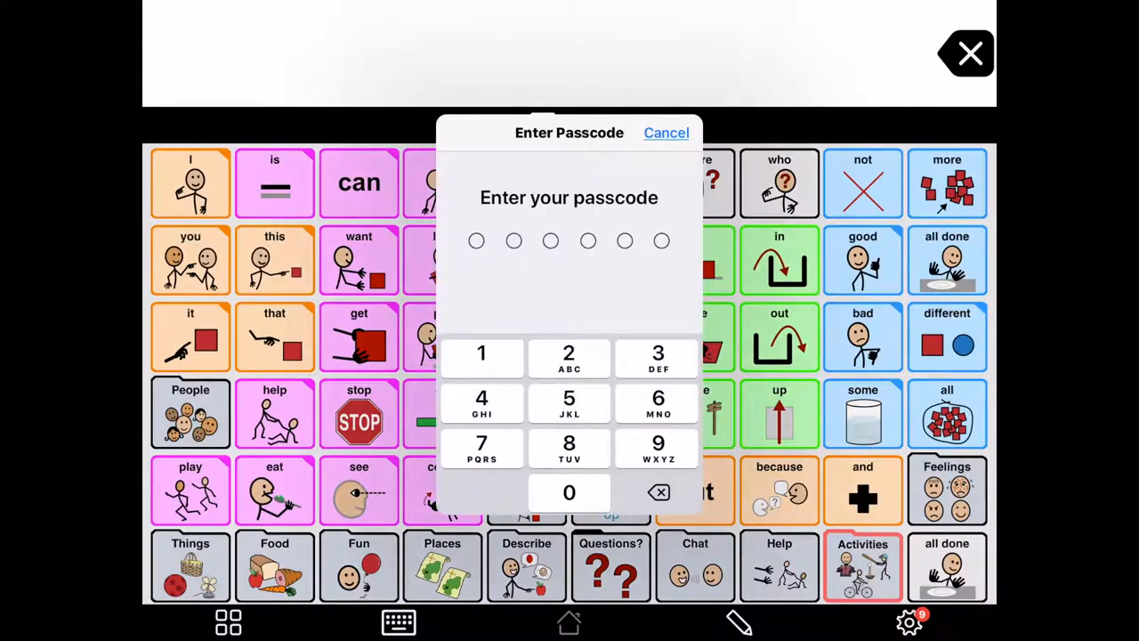
{"action": "left_click", "coordinate": [482, 353]}
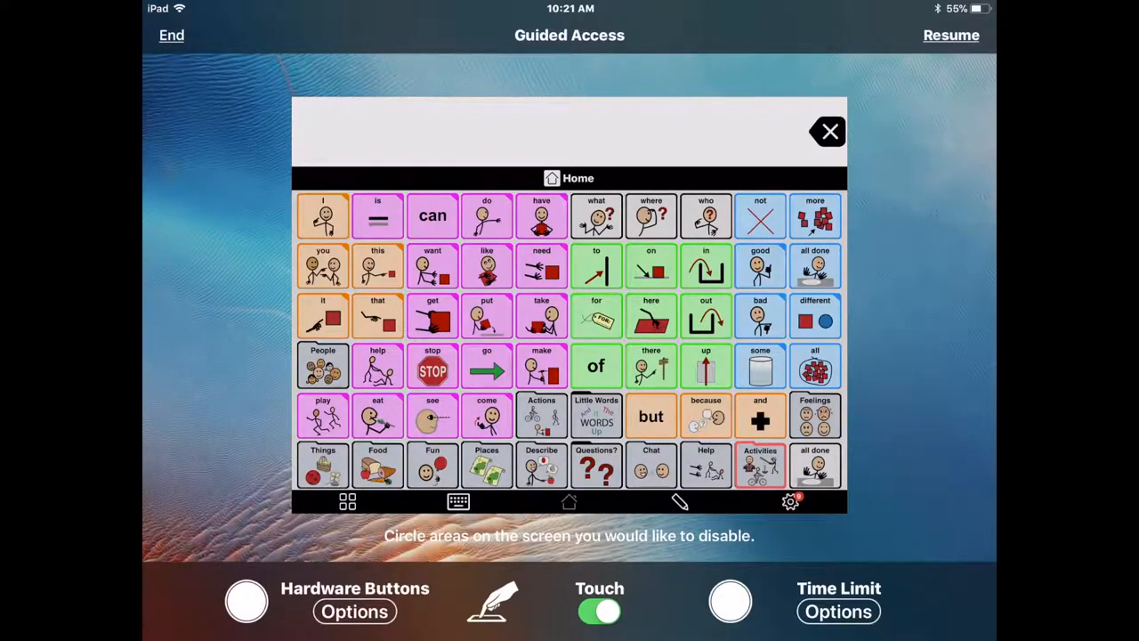
Turn off Sleep/Wake Button and Motion, keeping Volume Buttons and Keyboards on.
{"action": "left_click", "coordinate": [354, 612]}
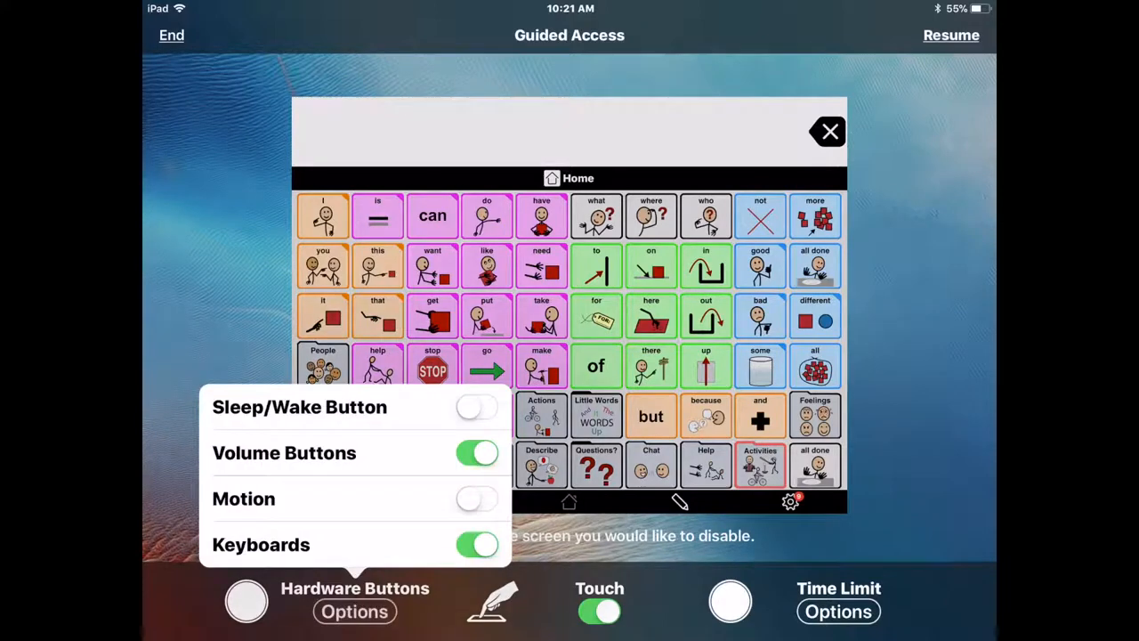
{"action": "left_click", "coordinate": [477, 406]}
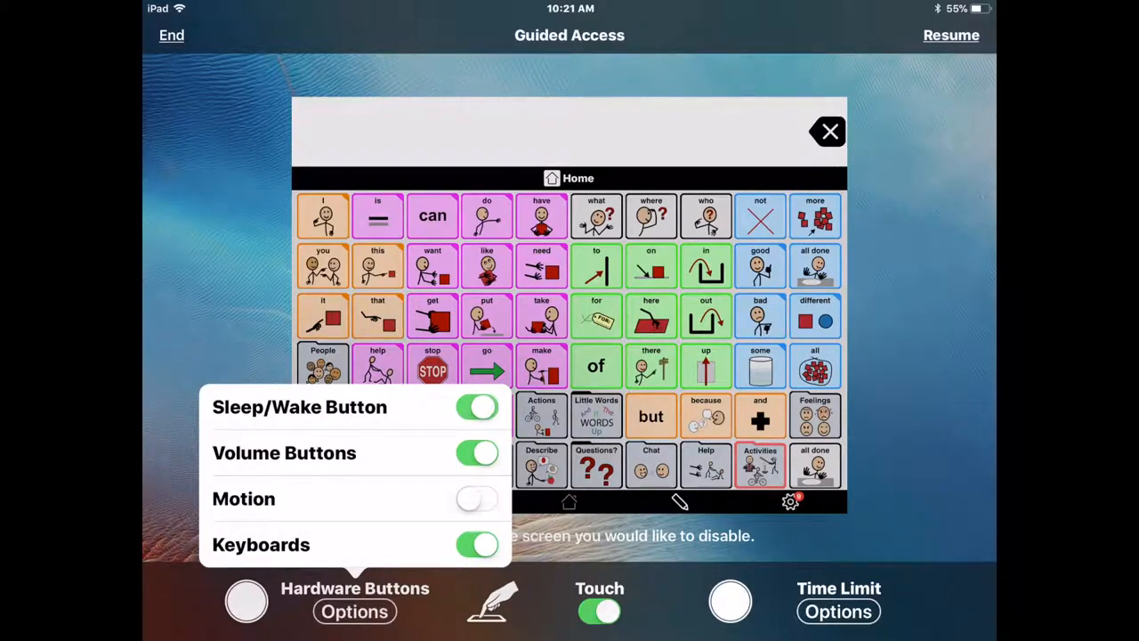
{"action": "left_click", "coordinate": [477, 407]}
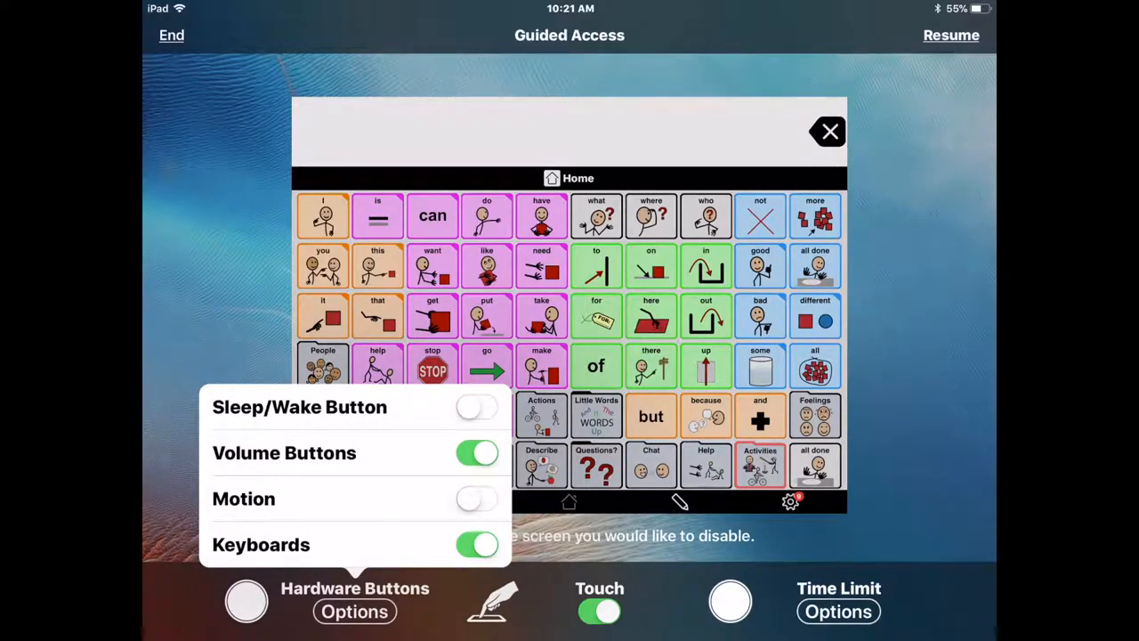
{"action": "left_click", "coordinate": [477, 452]}
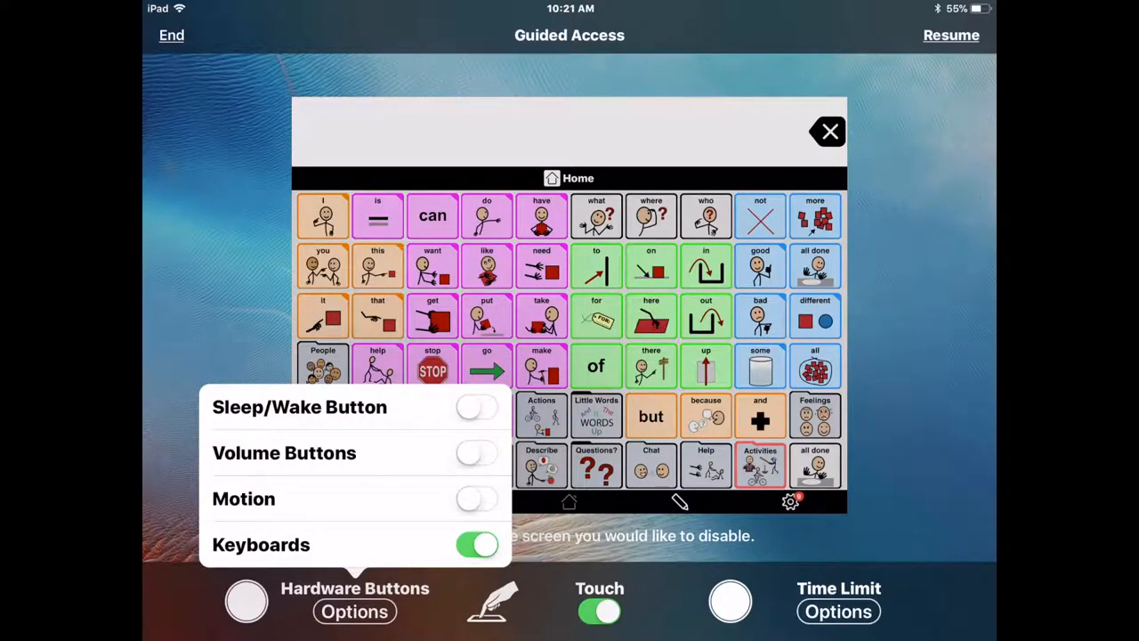
{"action": "left_click", "coordinate": [477, 452]}
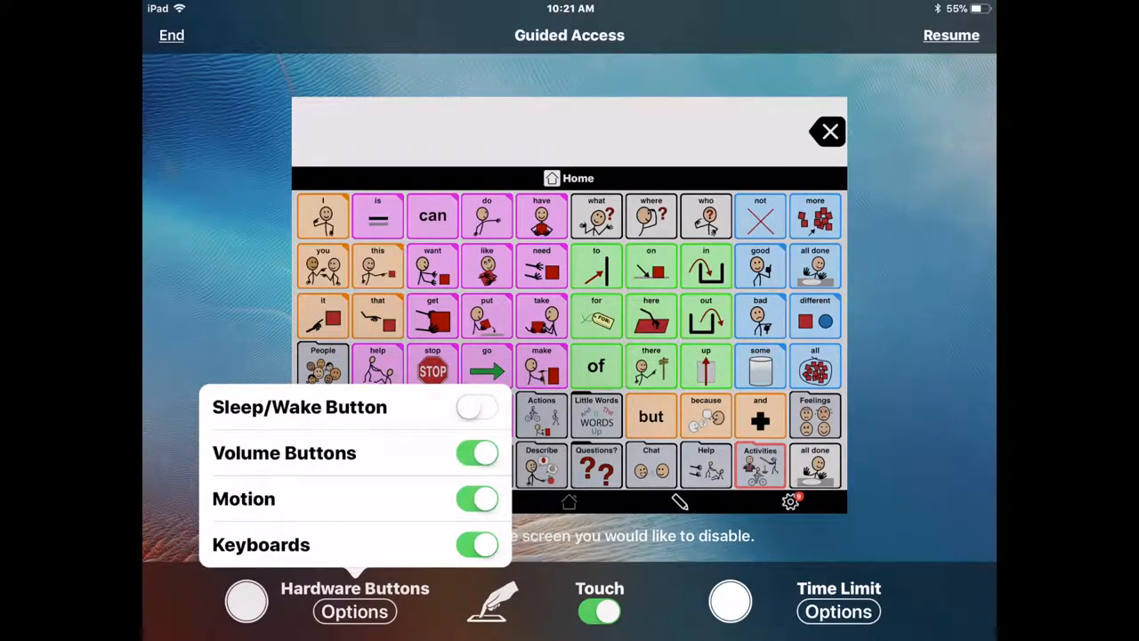
{"action": "left_click", "coordinate": [477, 499]}
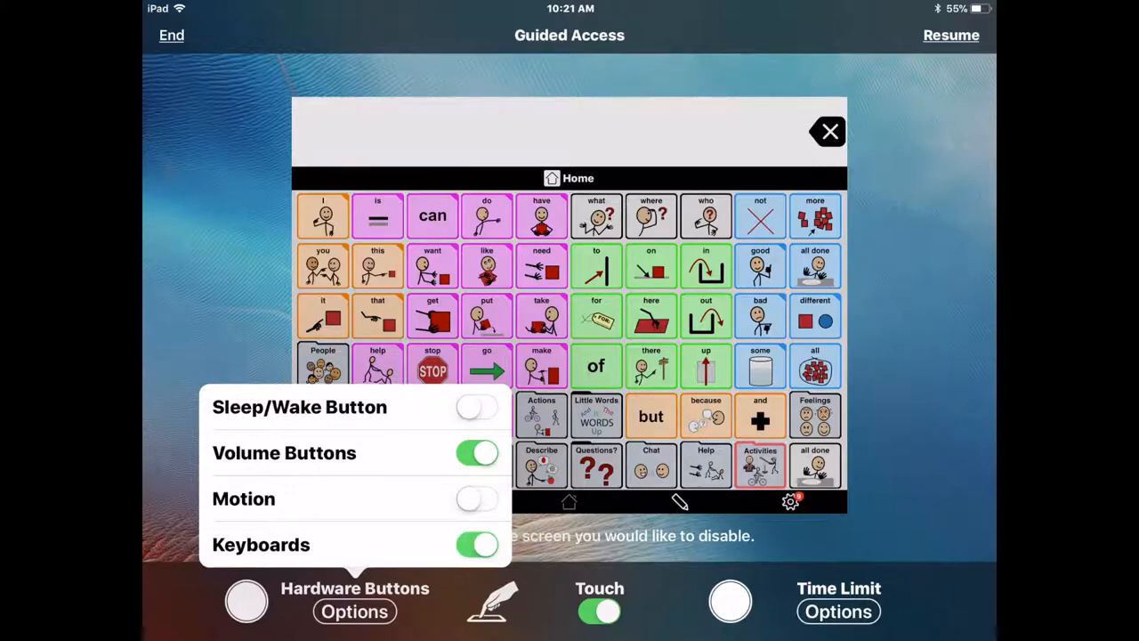
{"action": "left_click", "coordinate": [354, 611]}
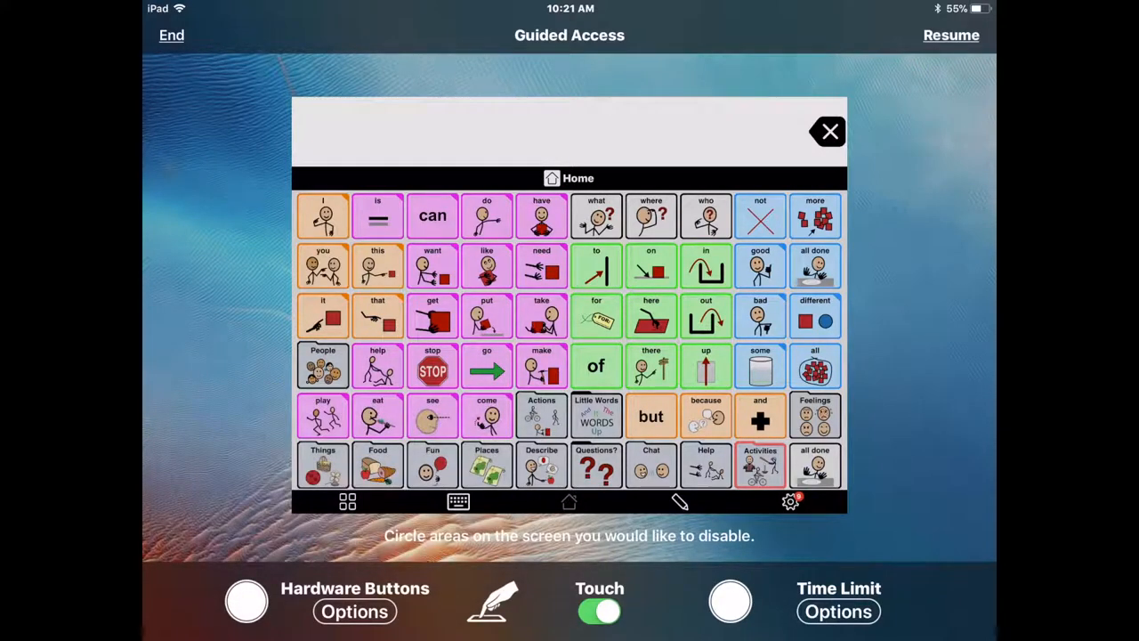
Enable a 0 hours 59 minutes time limit, then turn touch input off.
{"action": "left_click", "coordinate": [837, 611]}
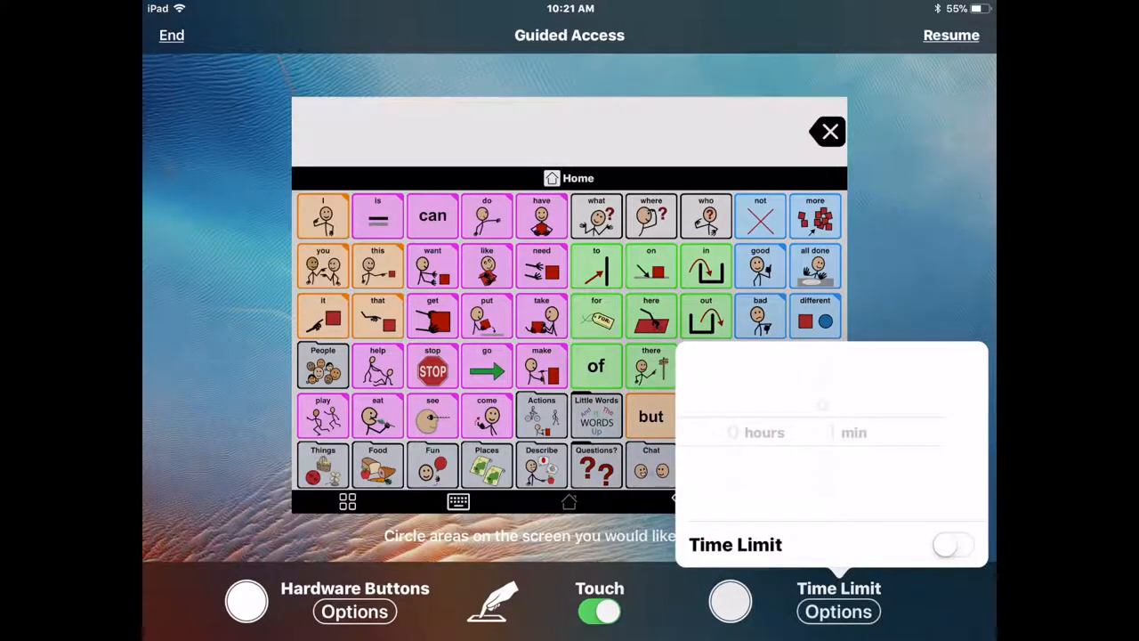
{"action": "left_click", "coordinate": [953, 544]}
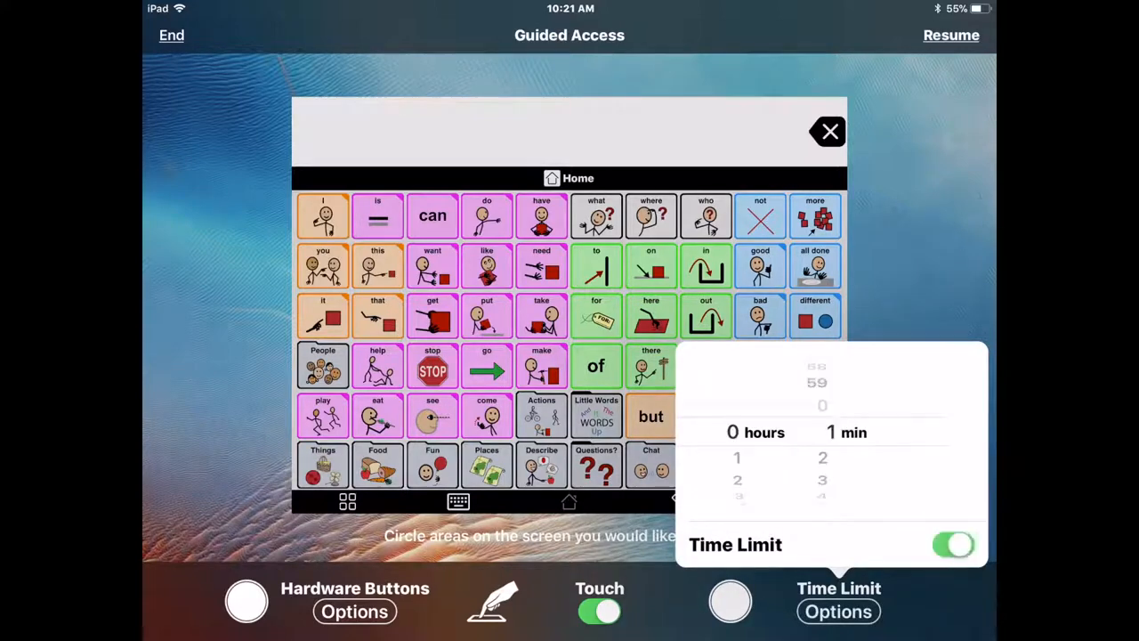
{"action": "scroll", "scroll_direction": "down", "scroll_amount": 3}
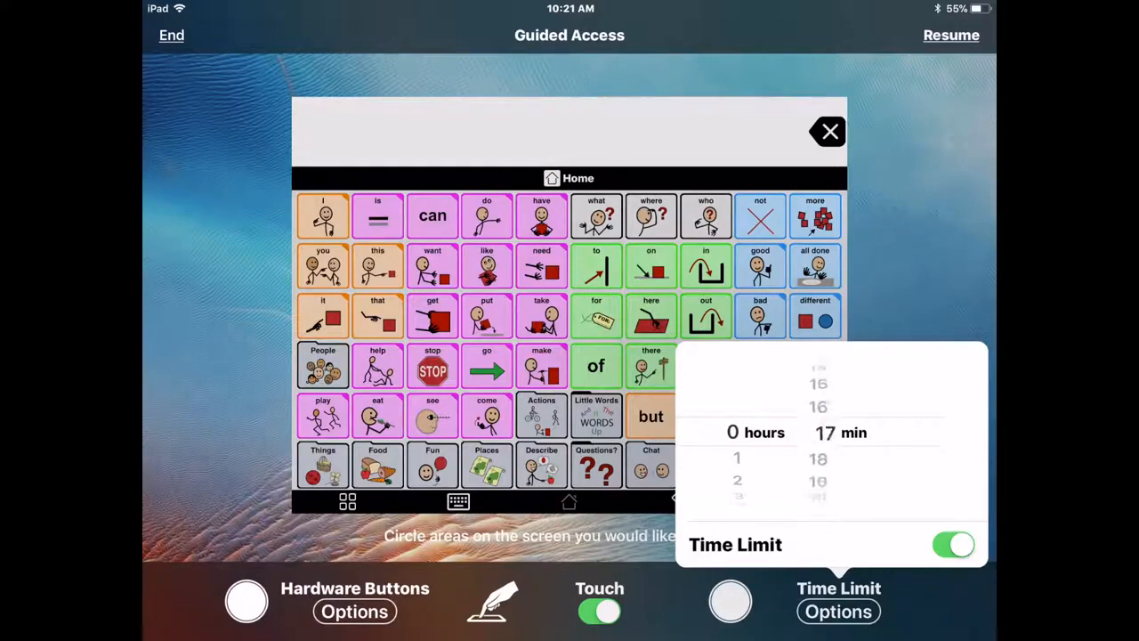
{"action": "scroll", "scroll_direction": "down", "scroll_amount": 3}
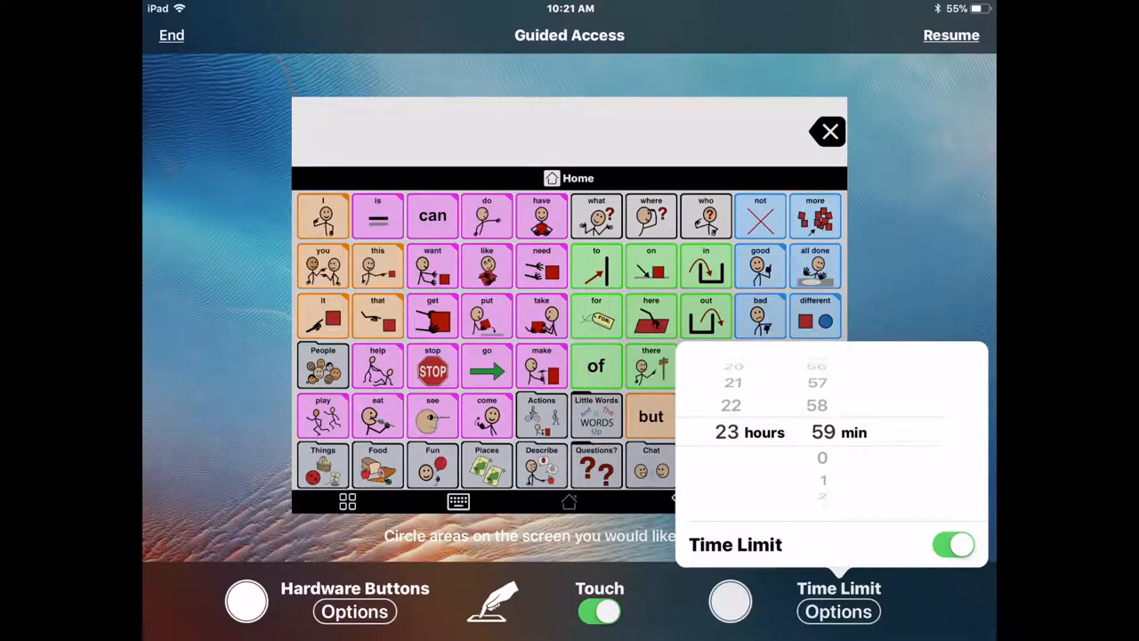
{"action": "scroll", "scroll_direction": "down", "scroll_amount": 3}
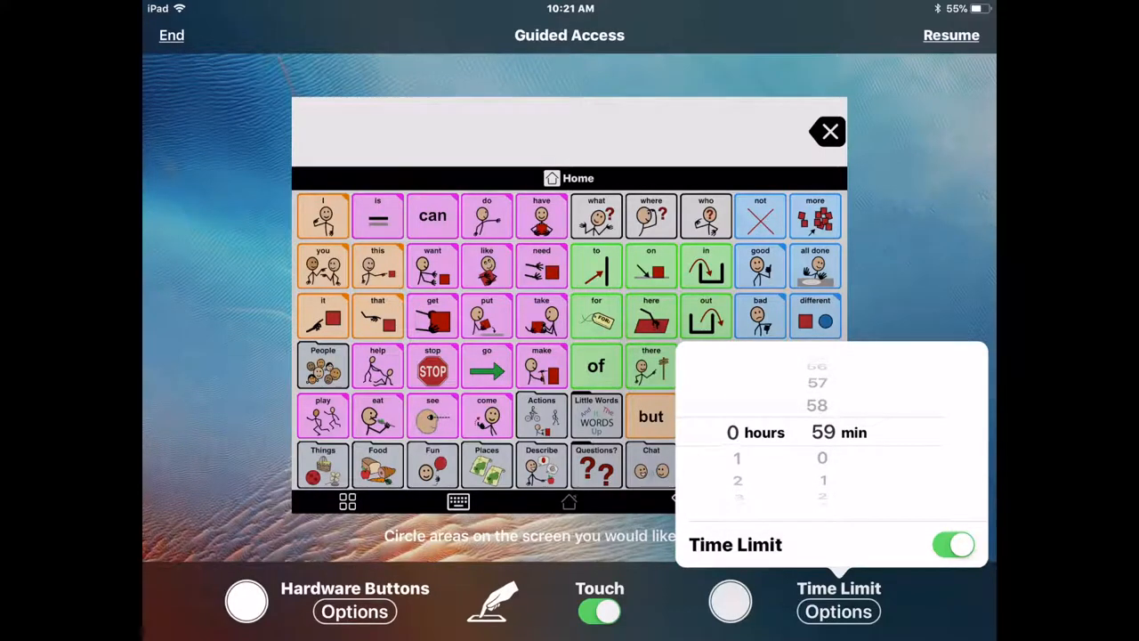
{"action": "scroll", "scroll_direction": "down", "scroll_amount": 3}
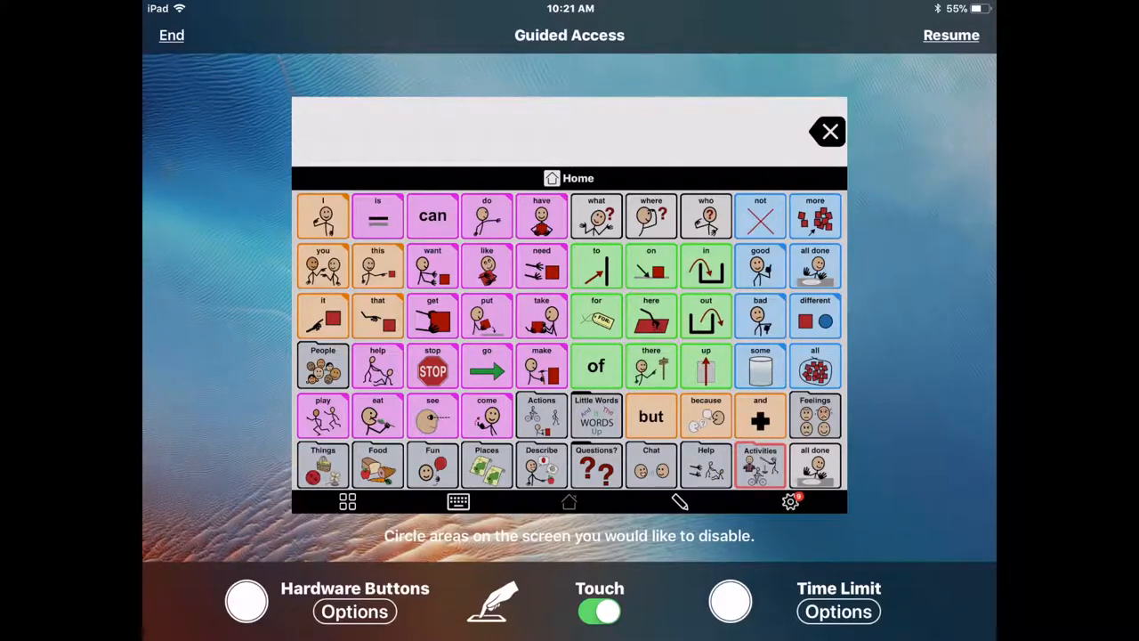
{"action": "left_click", "coordinate": [599, 610]}
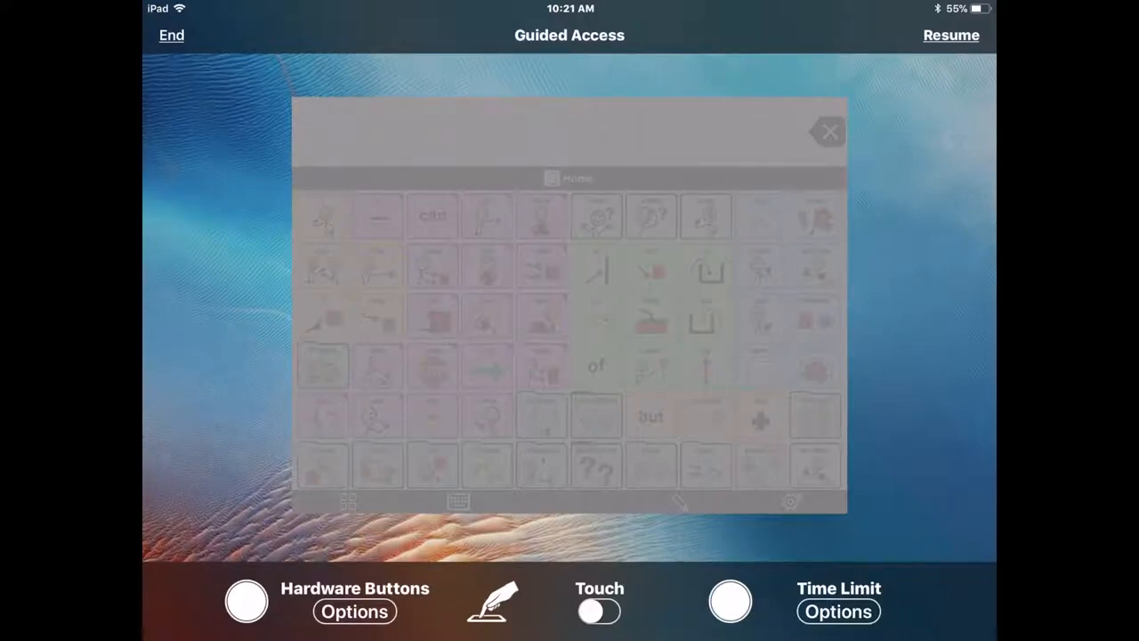
Switch touch back on and circle the board's centre as a disabled area.
{"action": "left_click", "coordinate": [950, 35]}
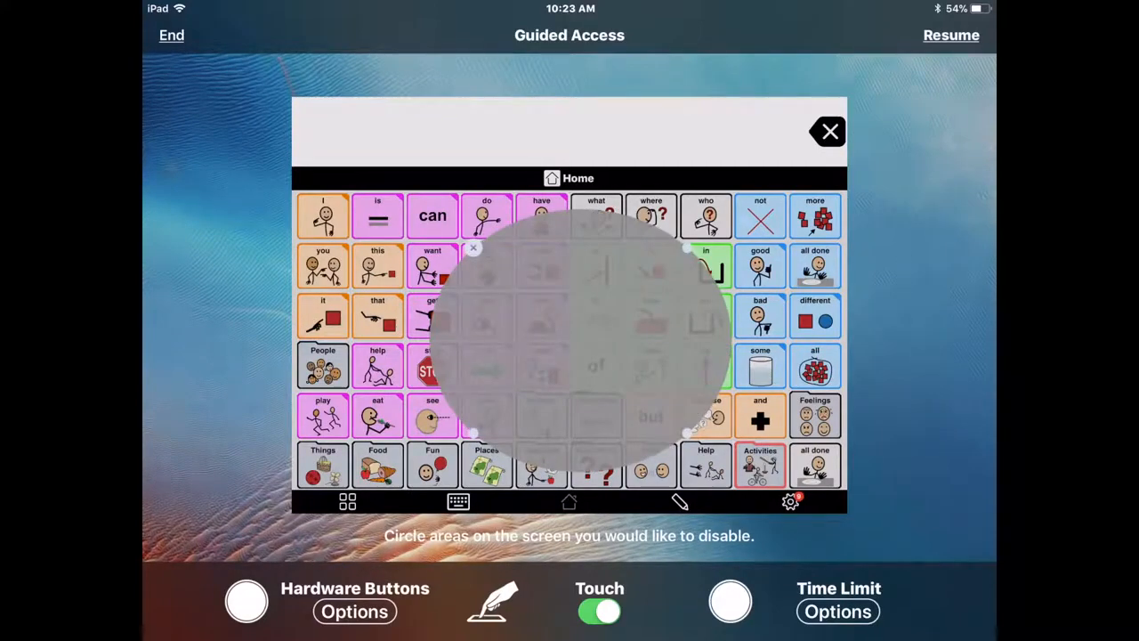
Resume the session, test board words and the Fun folder, then return Home.
{"action": "left_click", "coordinate": [950, 35]}
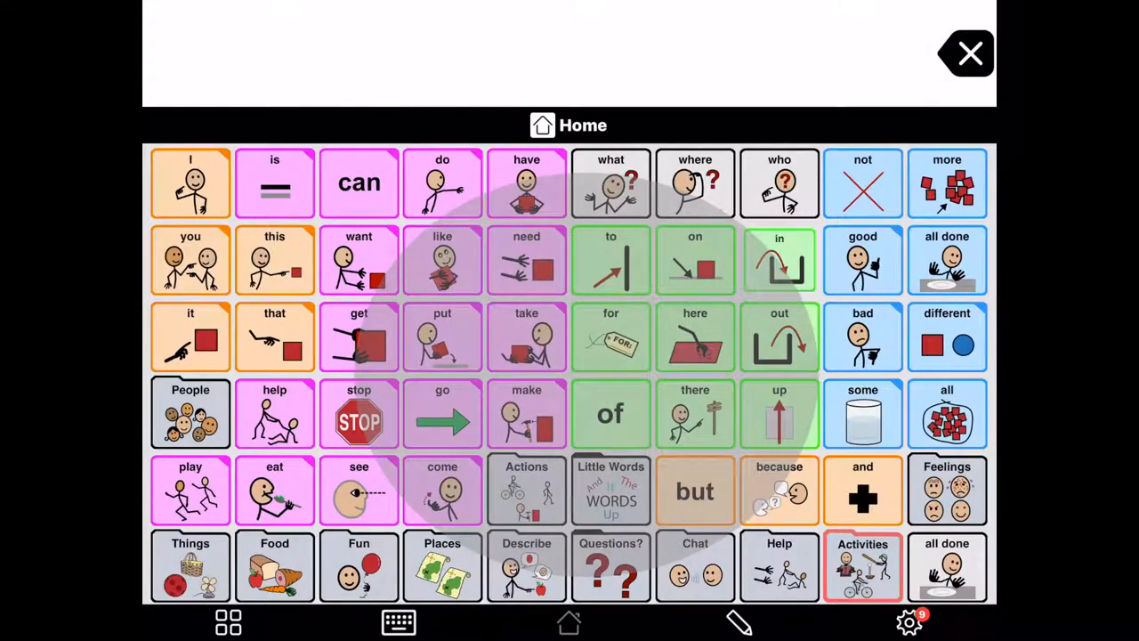
{"action": "left_click", "coordinate": [779, 259]}
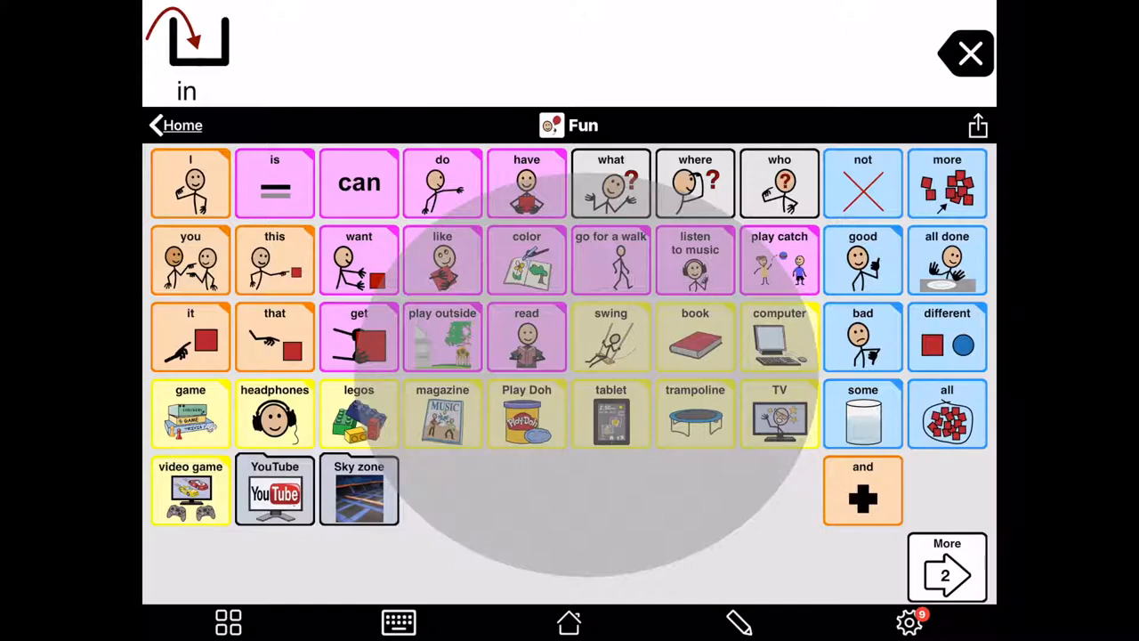
{"action": "left_click", "coordinate": [358, 490]}
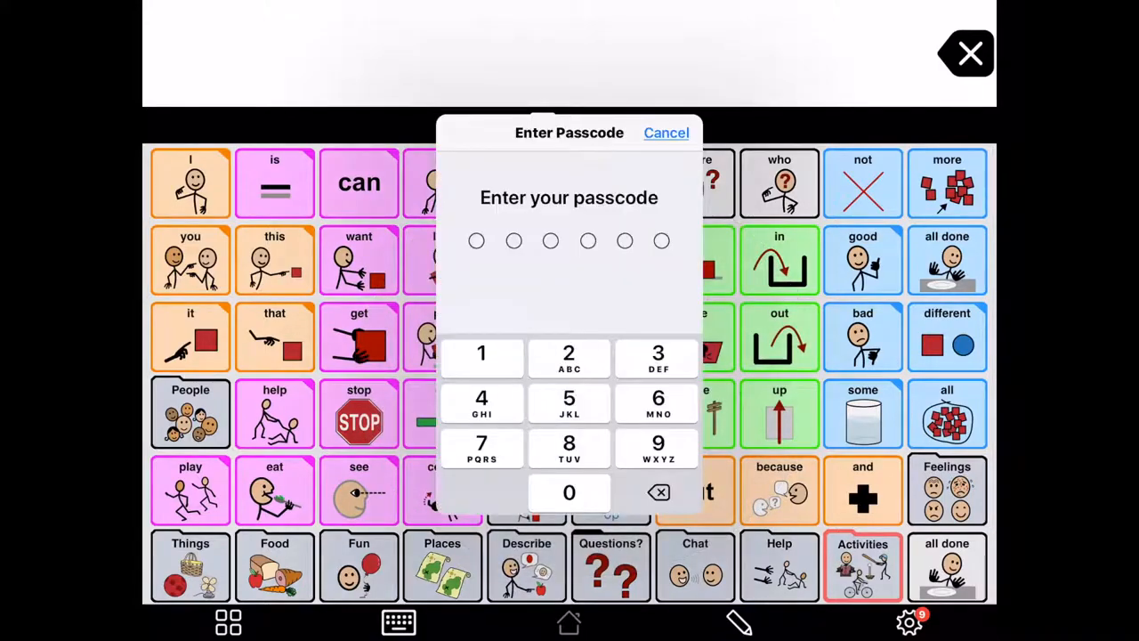
Reopen setup with the passcode and disable the bottom toolbar instead of the centre circle.
{"action": "left_click", "coordinate": [665, 133]}
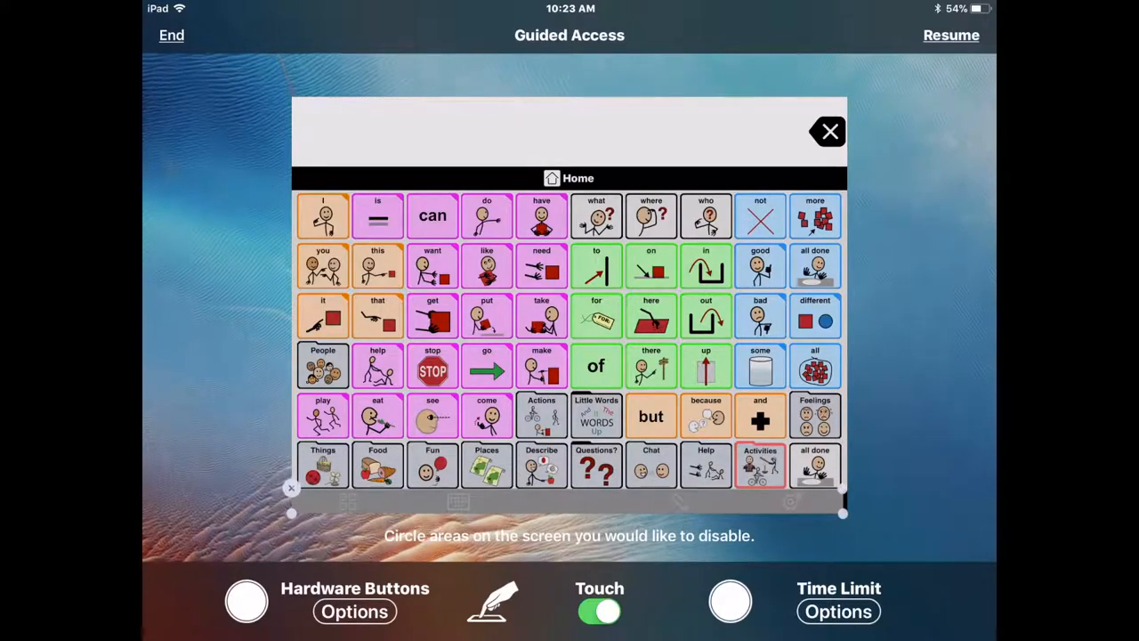
{"action": "left_click", "coordinate": [952, 35]}
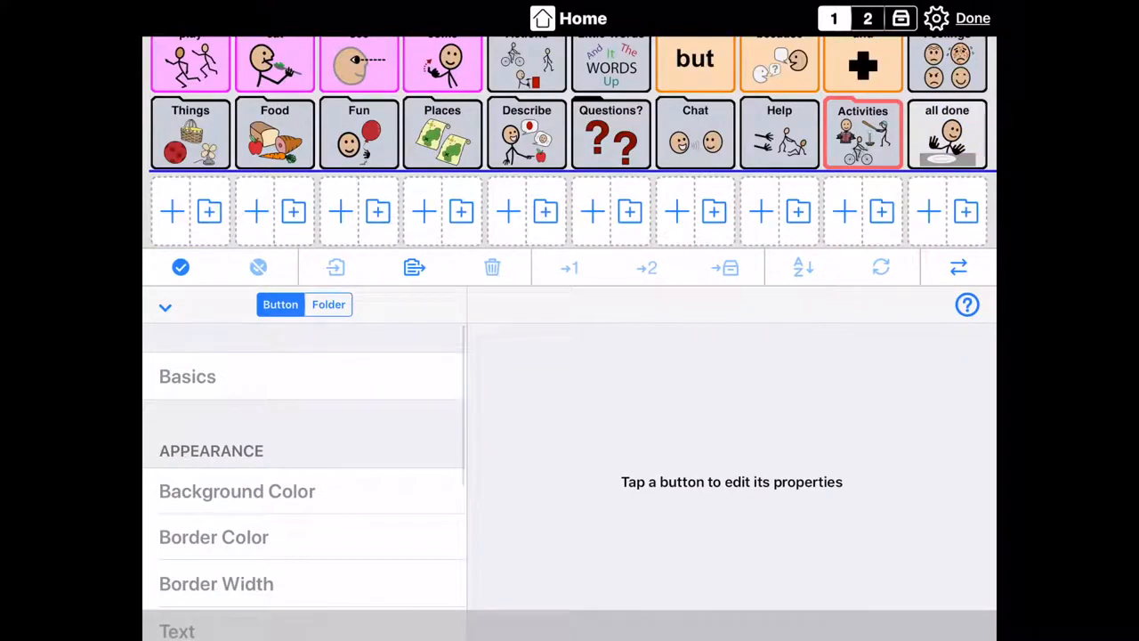
Exit Proloquo2Go editing with Done and bring back the Guided Access passcode prompt.
{"action": "left_click", "coordinate": [973, 18]}
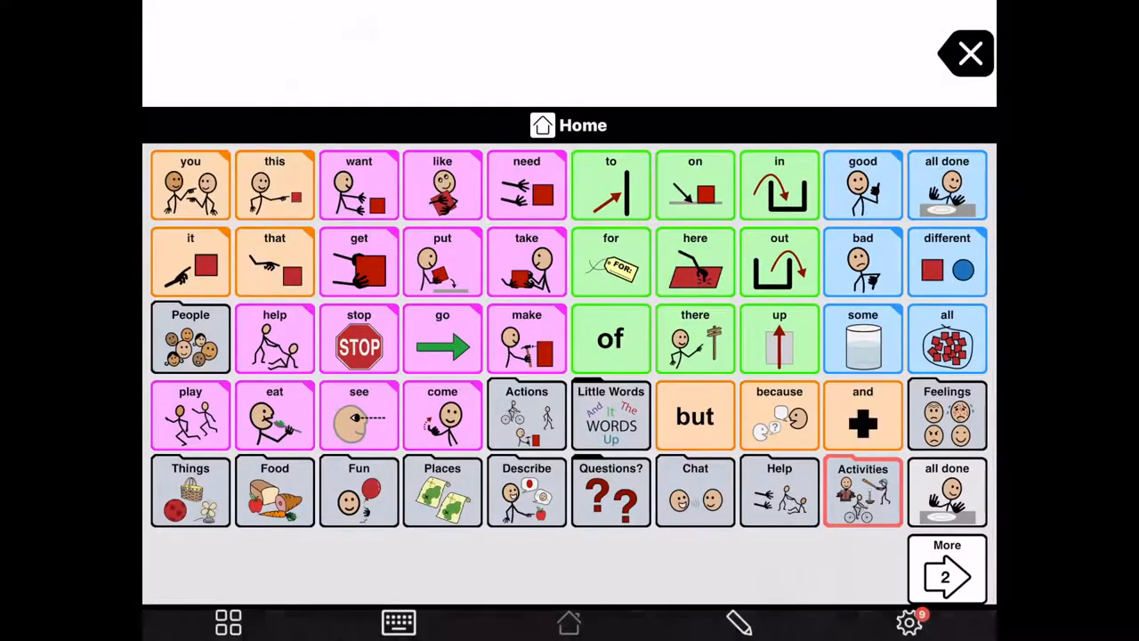
{"action": "left_click", "coordinate": [908, 621]}
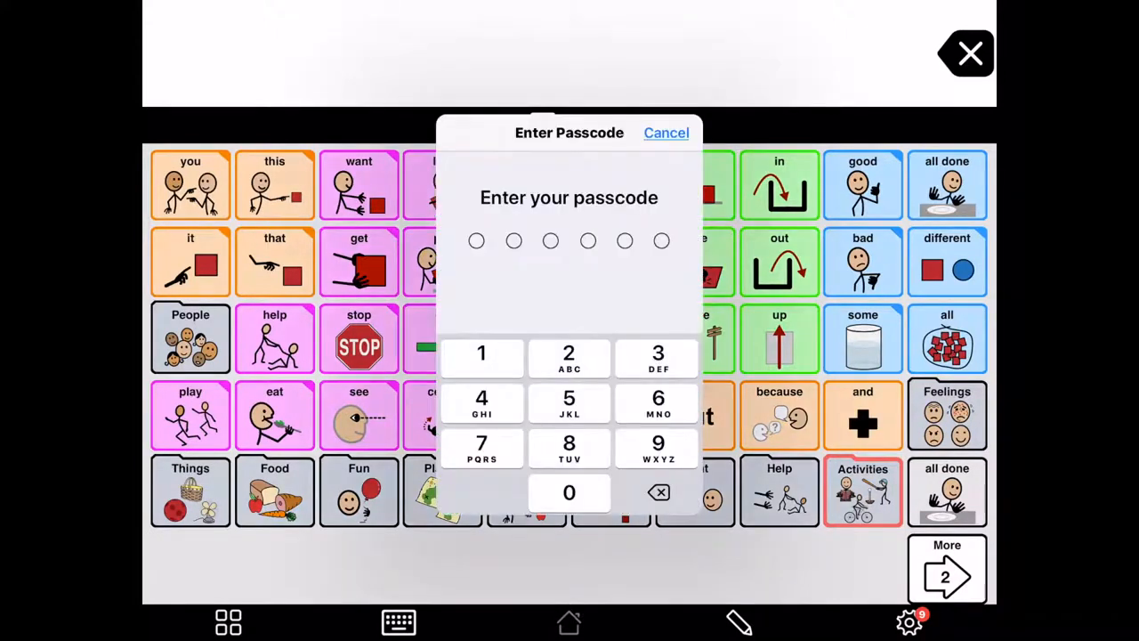
Enter the first digits of the Guided Access passcode on the keypad.
{"action": "left_click", "coordinate": [482, 359]}
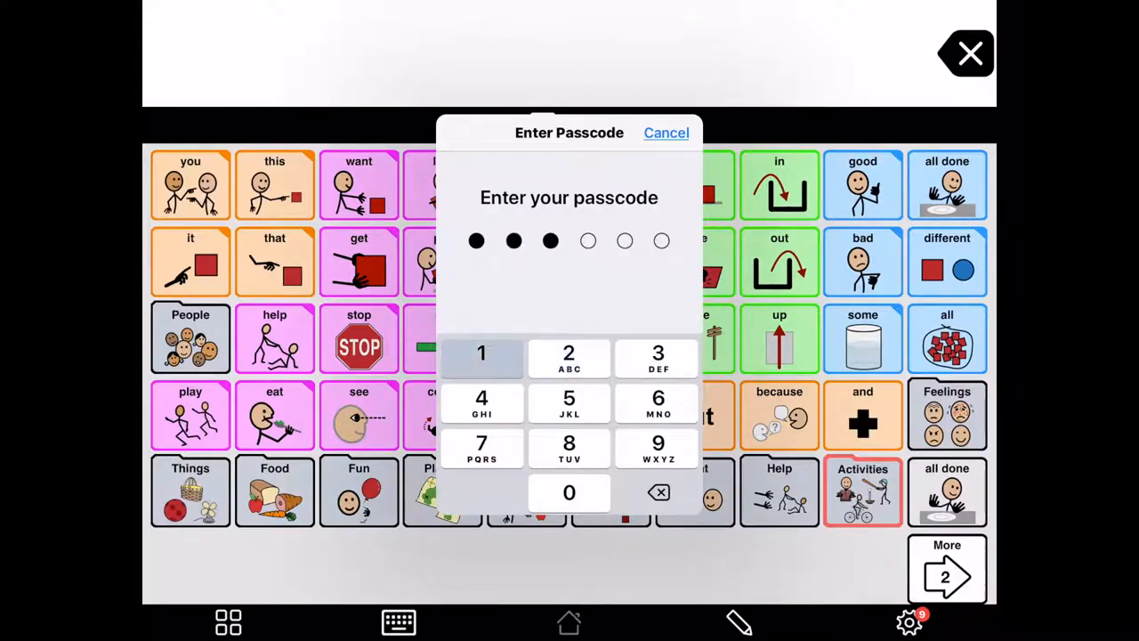